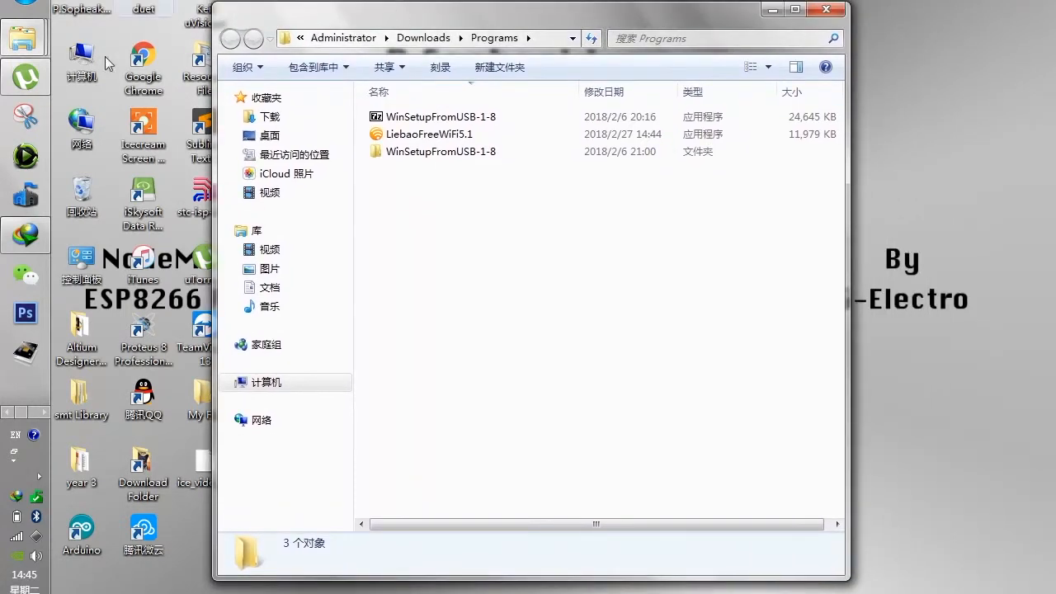
mouse_move(165, 575)
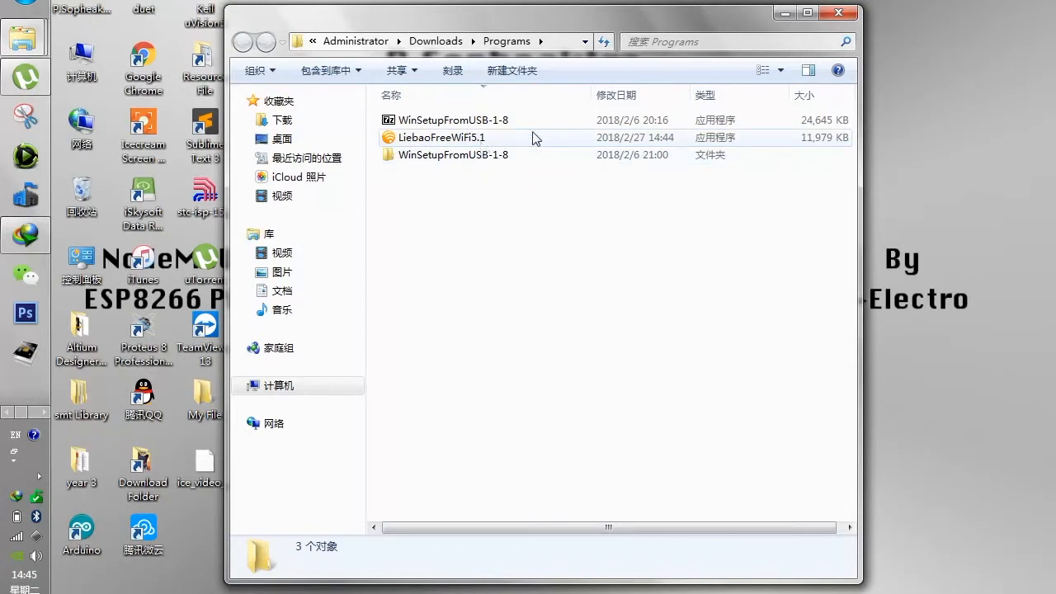
Launch the LiebaoFreeWiFi5.1.exe installer from the folder window
drag(537, 13, 577, 18)
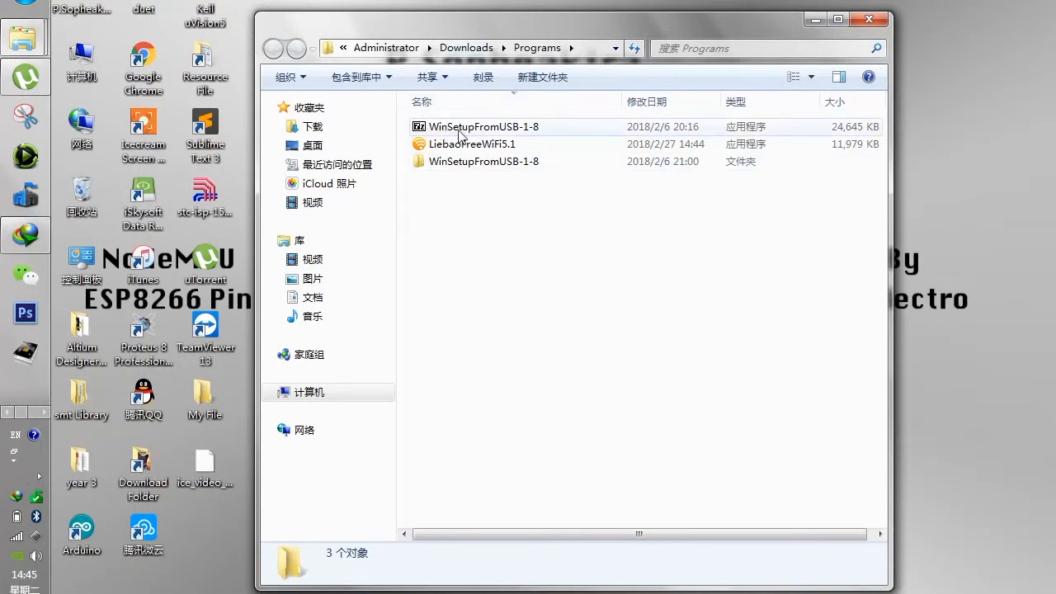
click(472, 143)
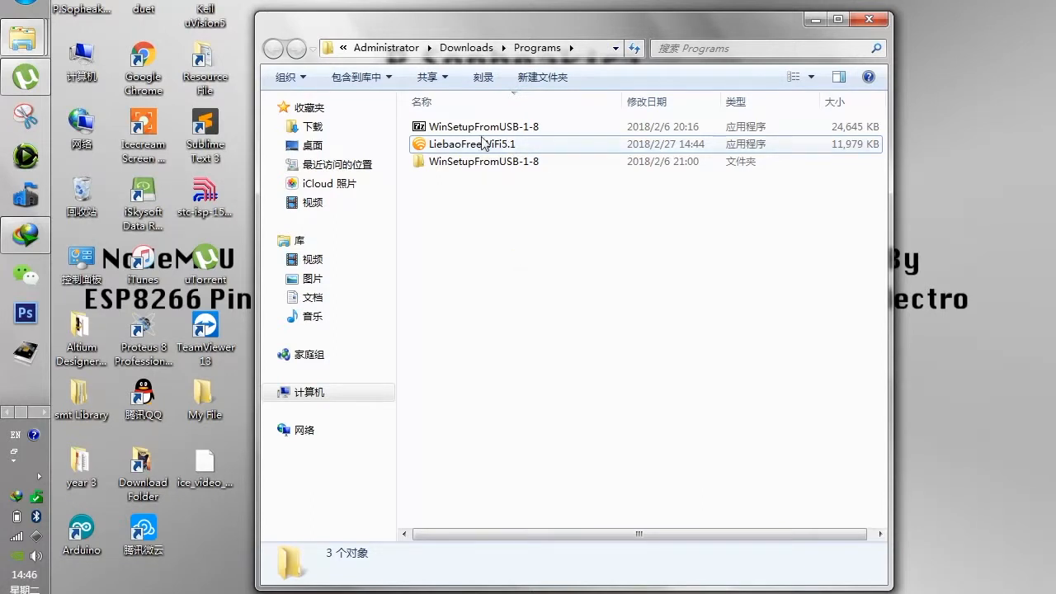
click(472, 144)
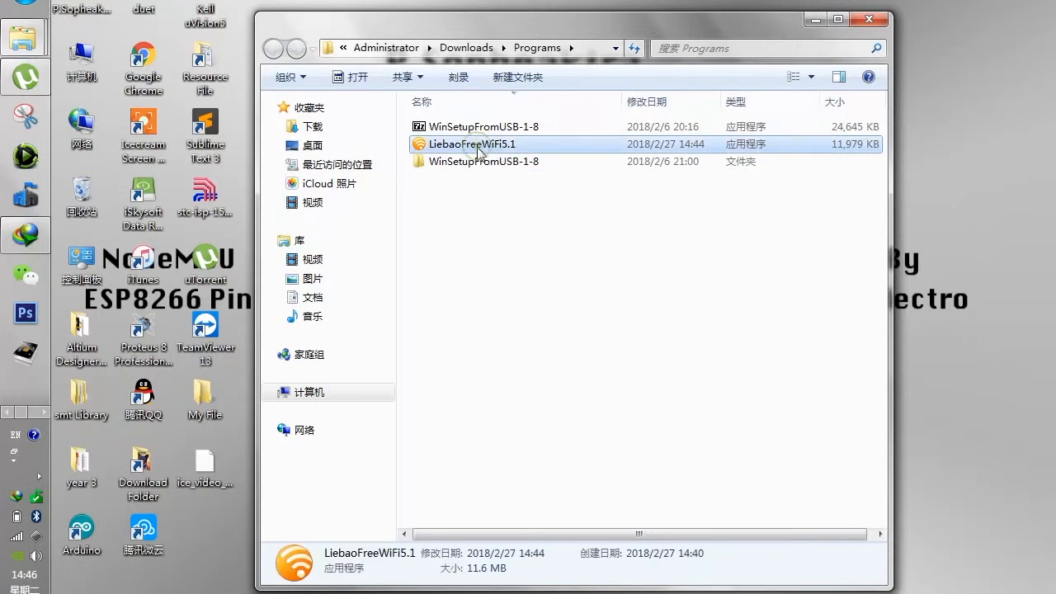
mouse_move(535, 168)
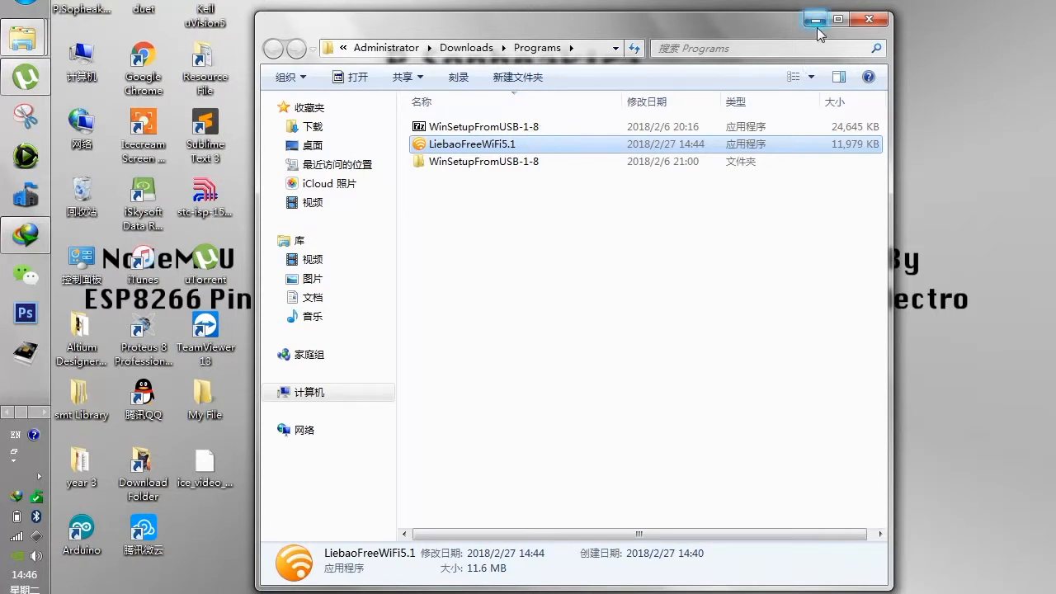
mouse_move(816, 20)
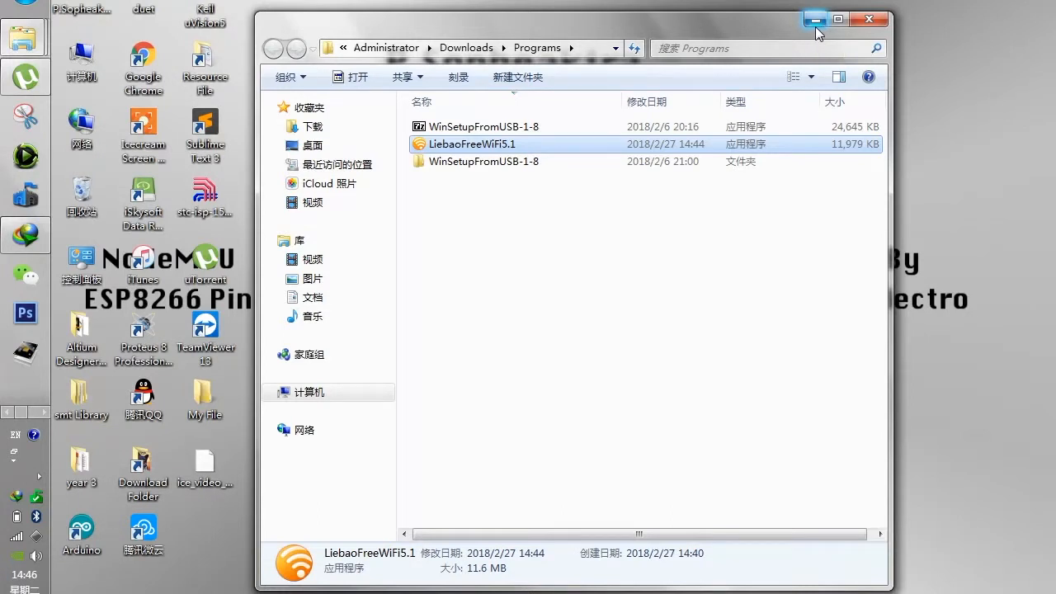
double_click(472, 144)
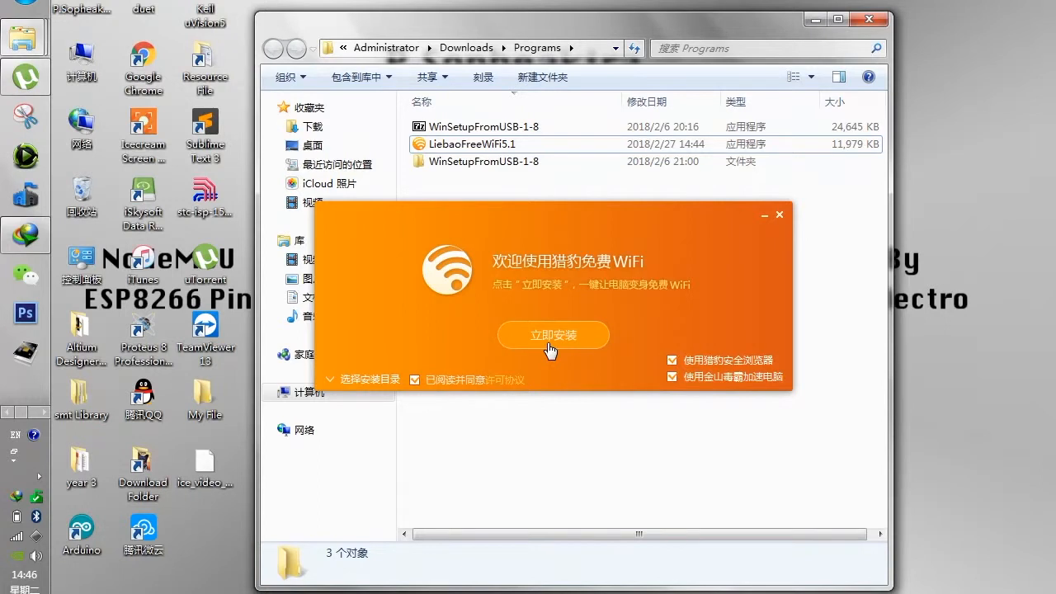
mouse_move(239, 337)
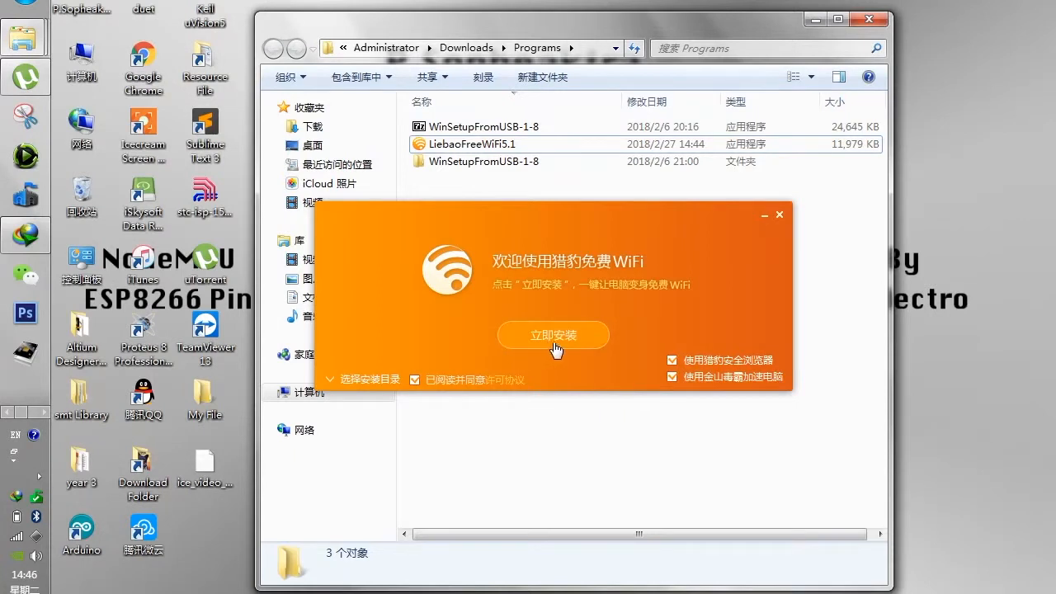
mouse_move(594, 366)
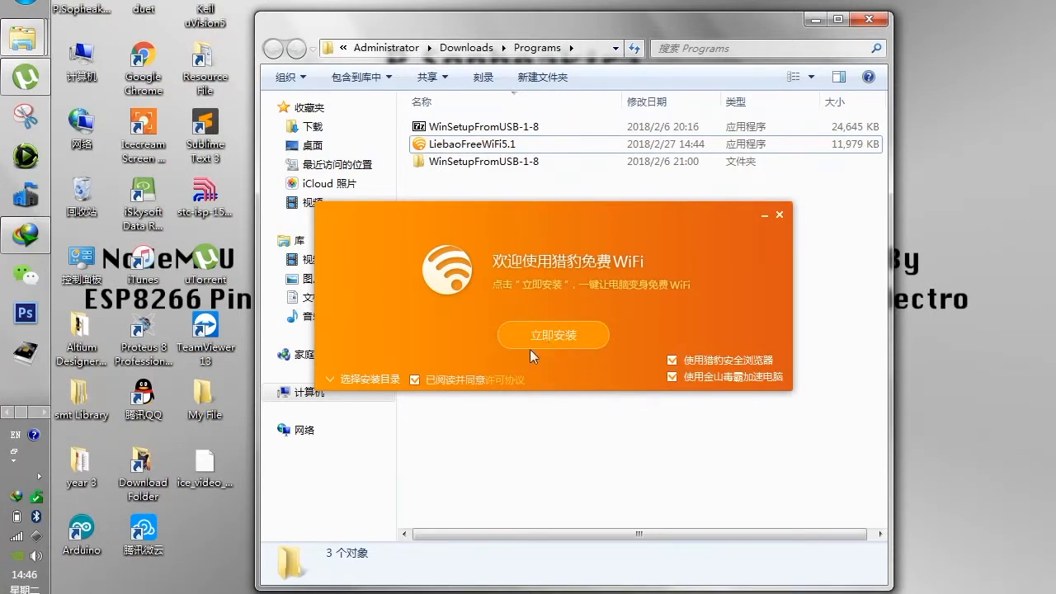
Start the installation with 立即安装 (Install Now)
click(553, 335)
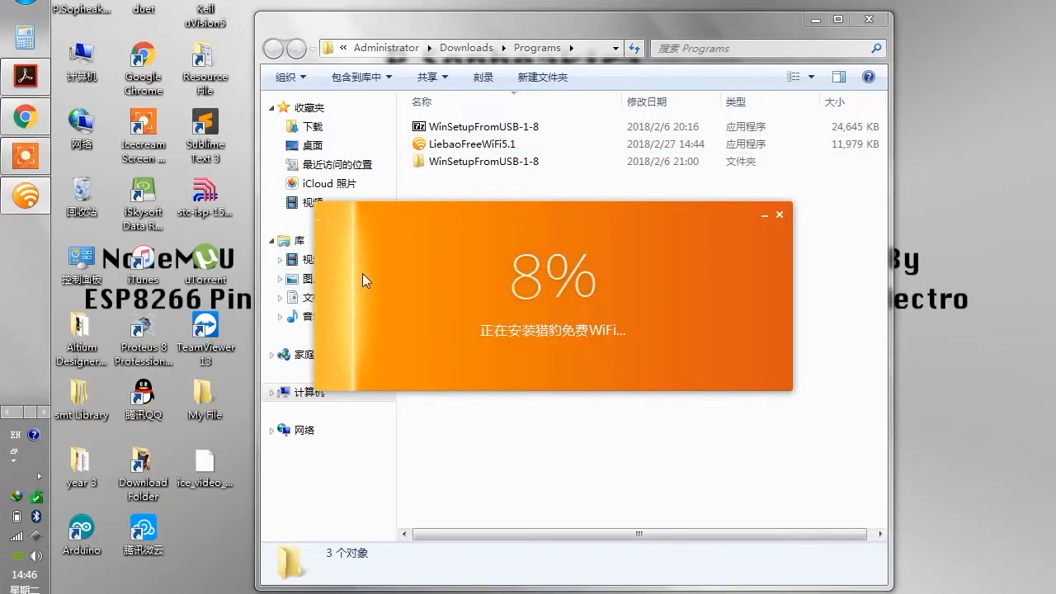
mouse_move(564, 310)
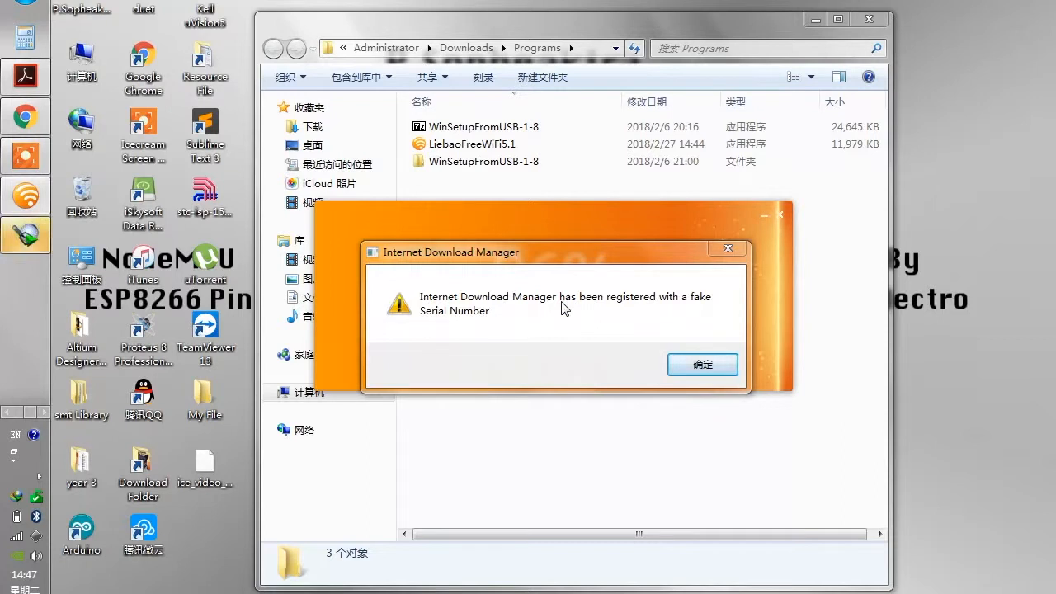
mouse_move(759, 251)
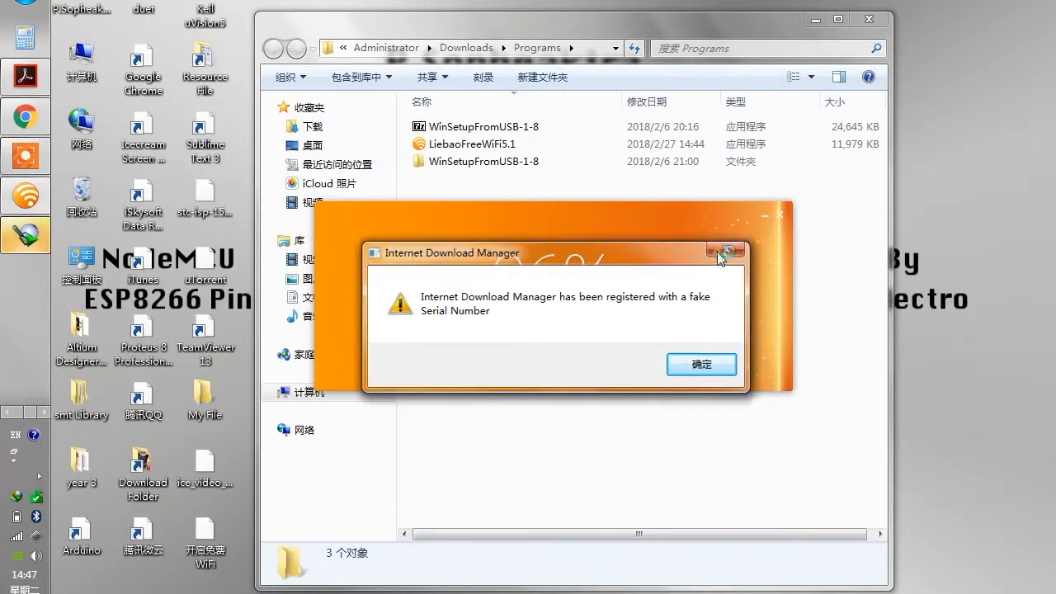
Dismiss the Internet Download Manager warning with 确定
click(700, 365)
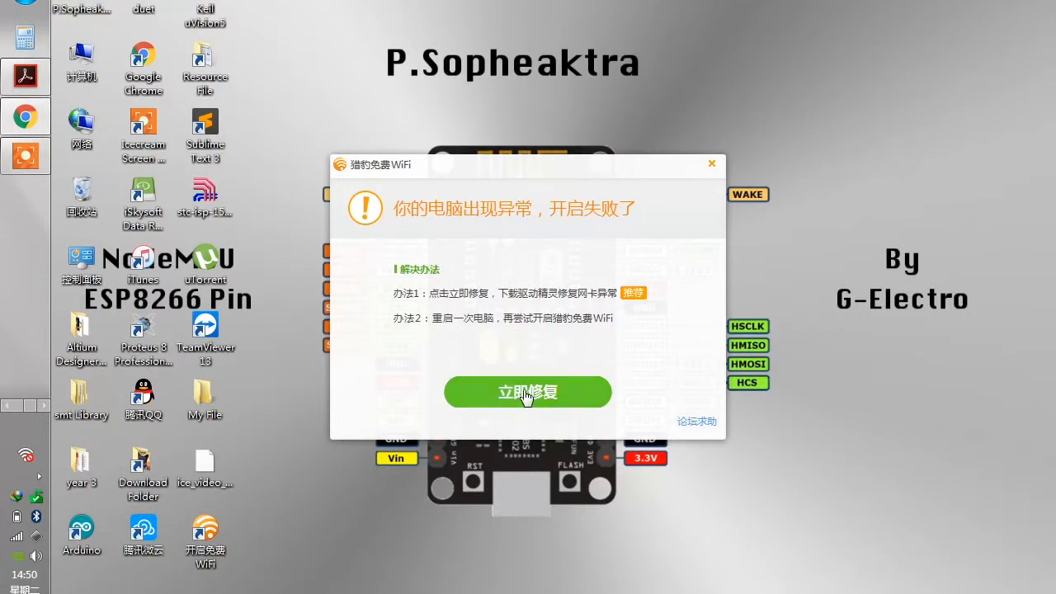
Start the hotspot repair with 立即修复, downloading the driver
click(528, 391)
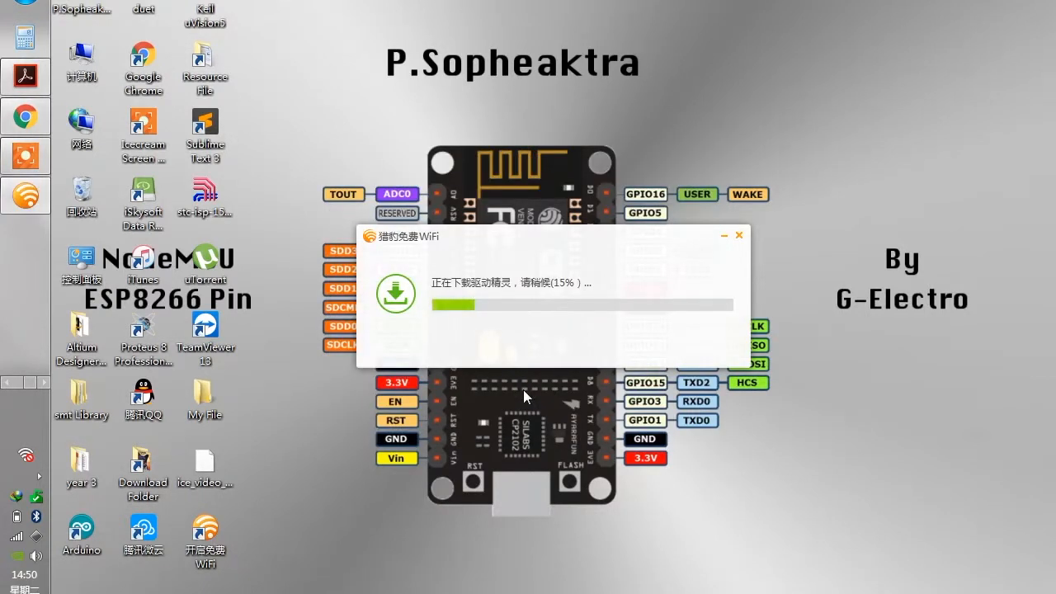
mouse_move(538, 353)
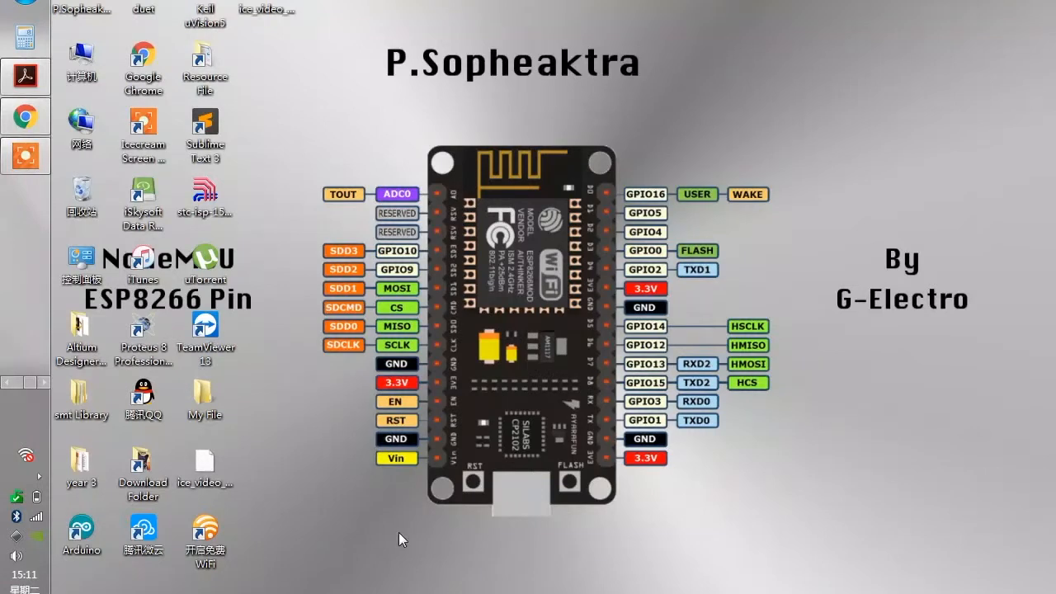
Close the free-internet-for-phones notification pop-up
click(25, 459)
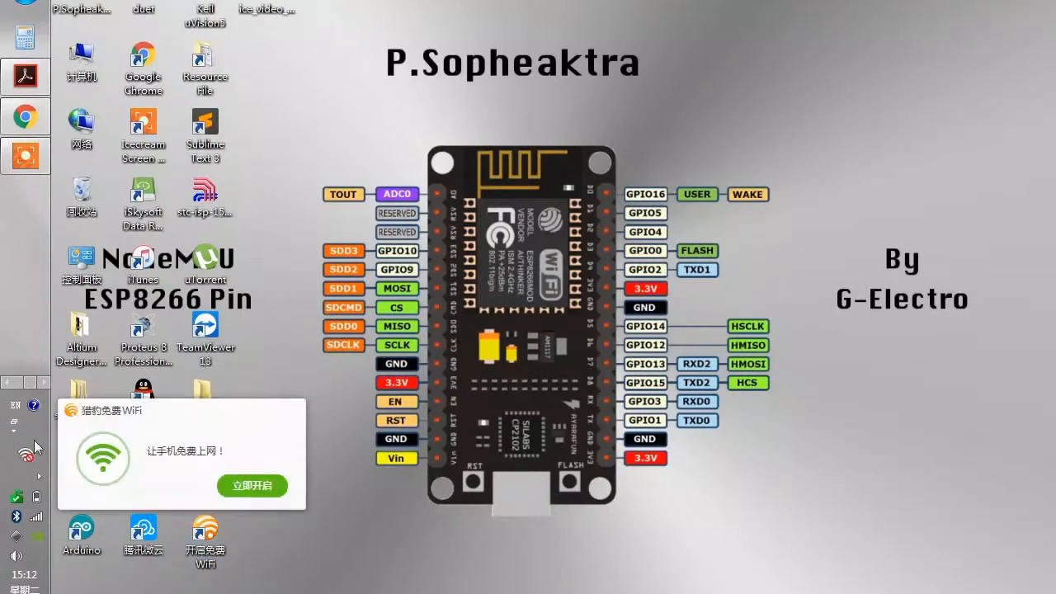
mouse_move(24, 461)
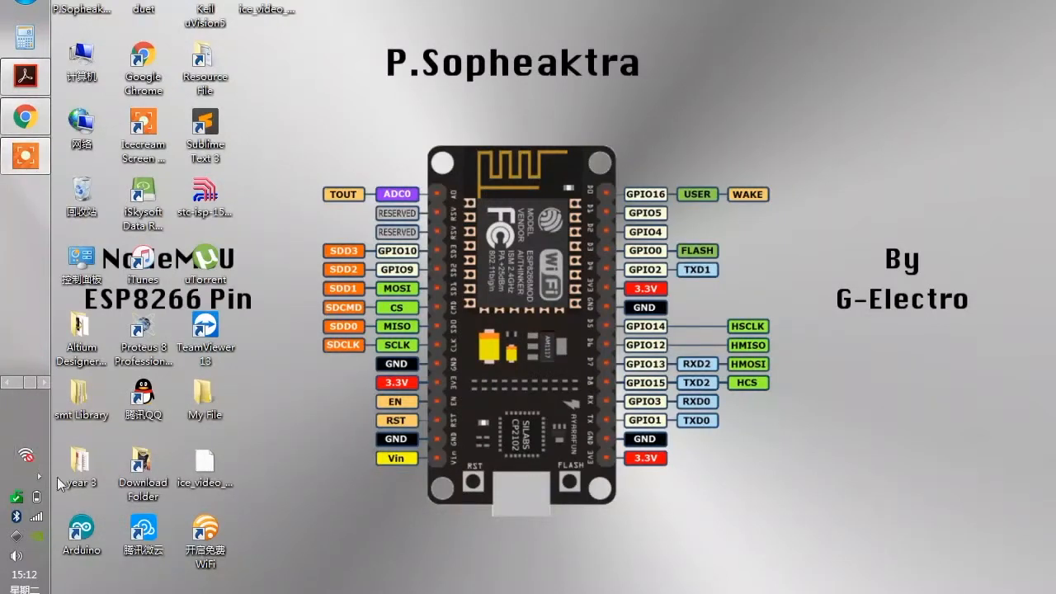
click(205, 535)
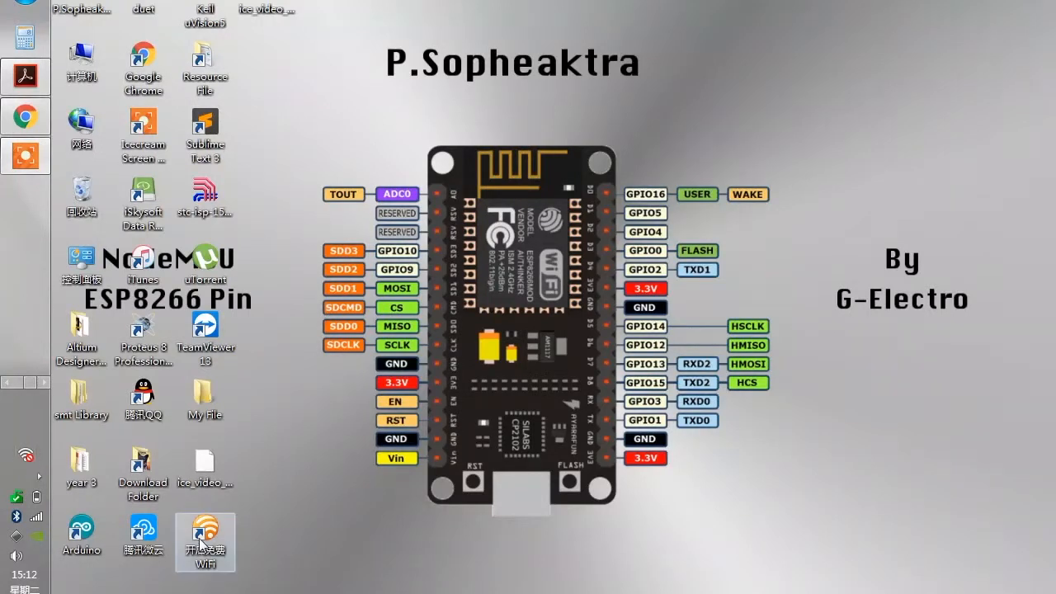
mouse_move(97, 492)
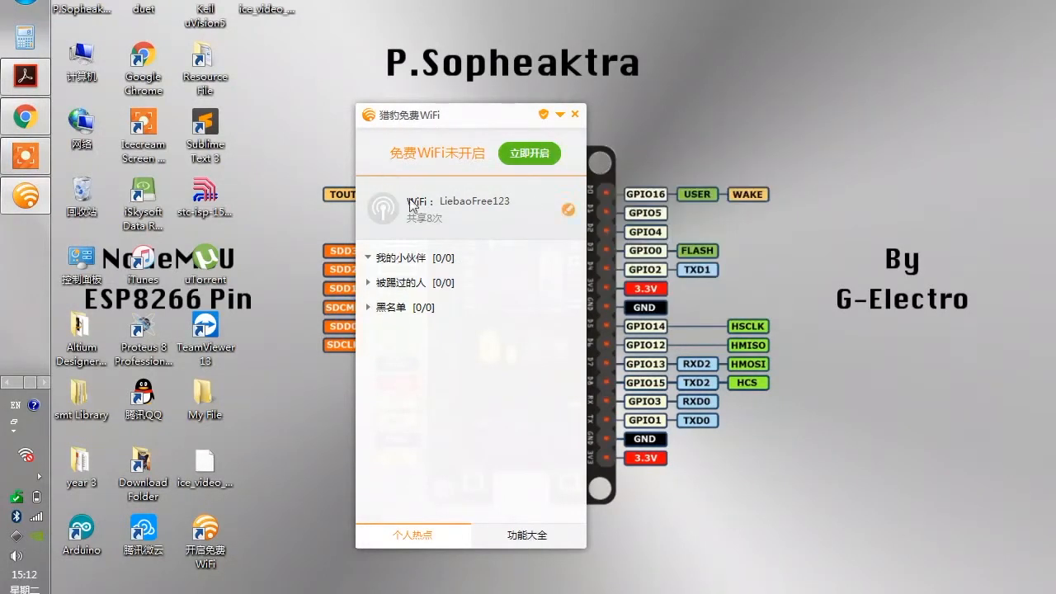
mouse_move(429, 211)
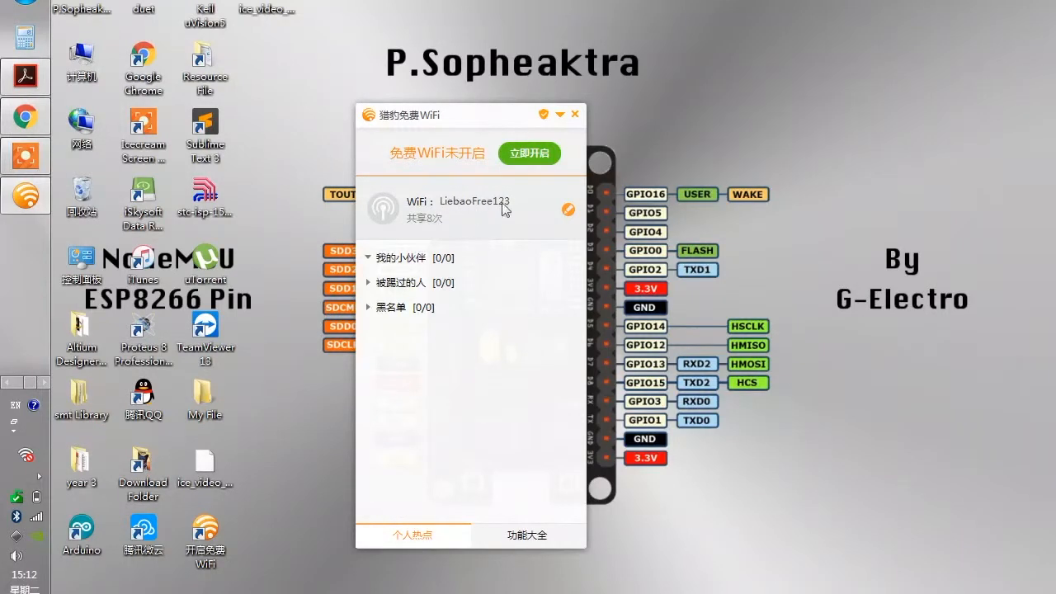
mouse_move(469, 204)
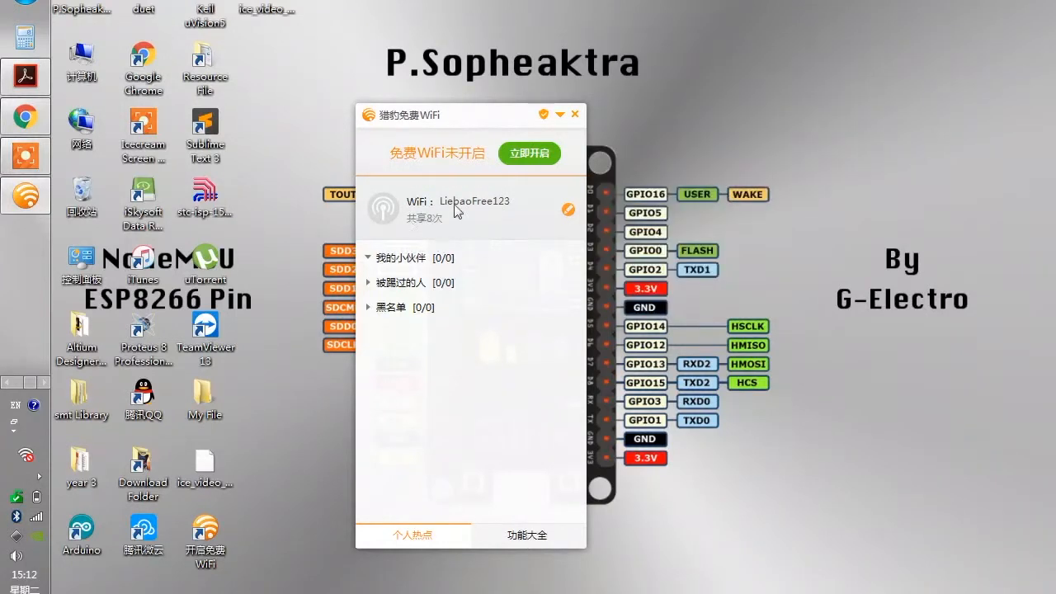
mouse_move(542, 215)
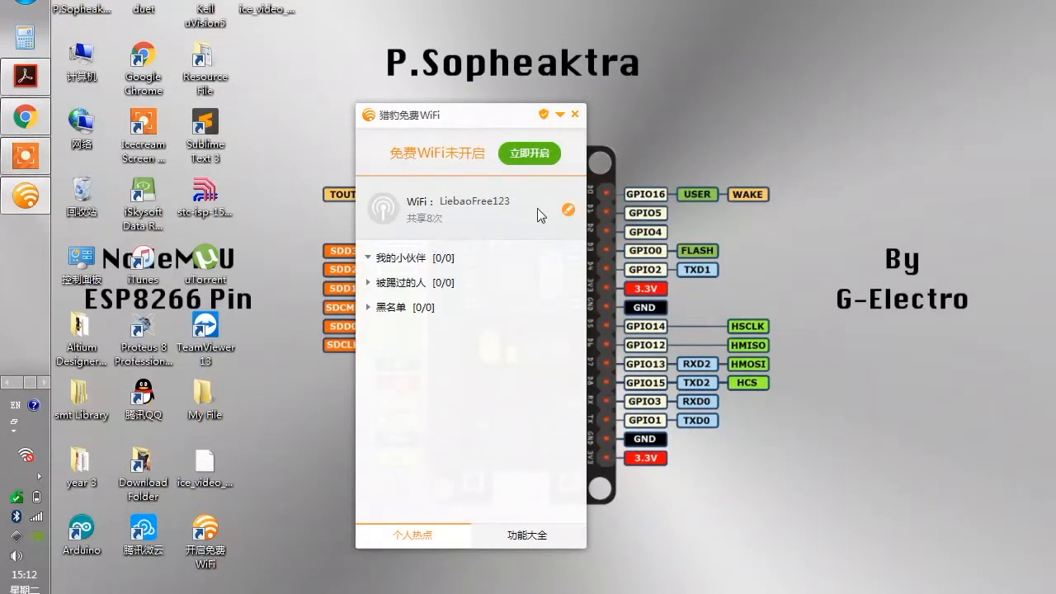
mouse_move(494, 206)
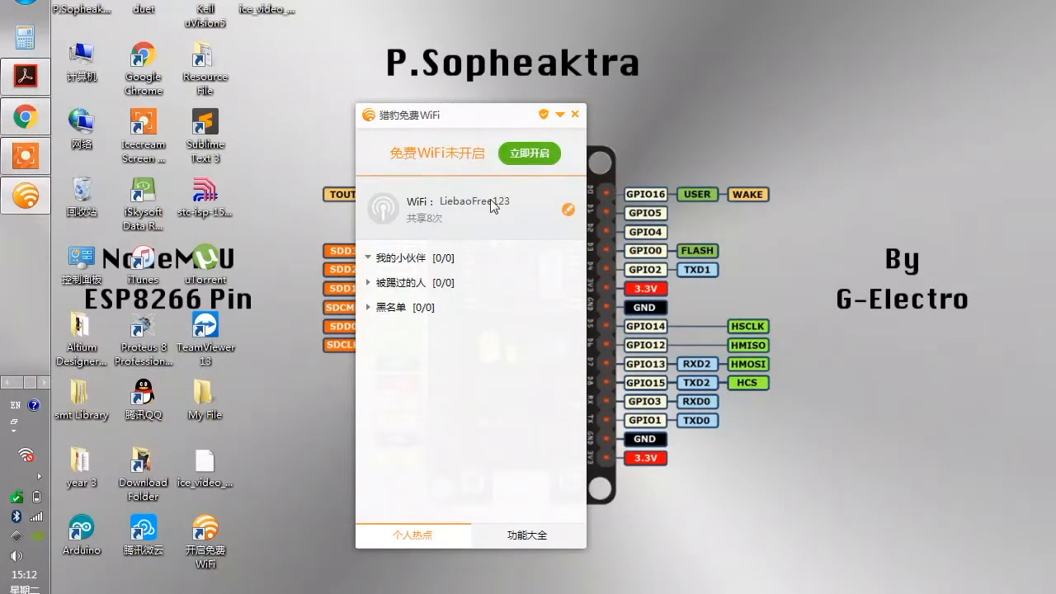
mouse_move(568, 208)
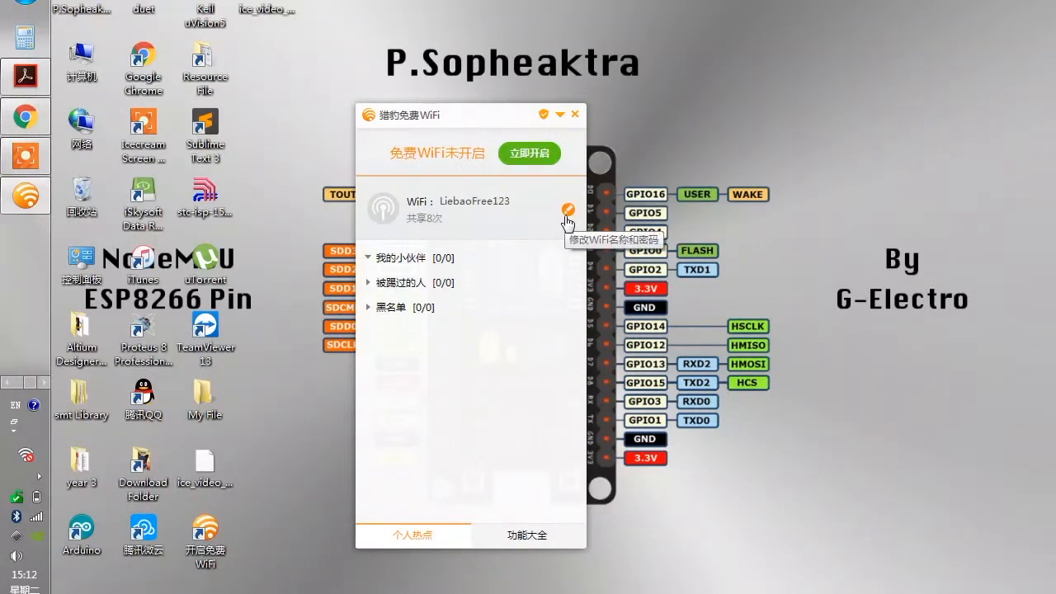
Bring up the hotspot name and password form and dismiss the suggested-names list
click(567, 208)
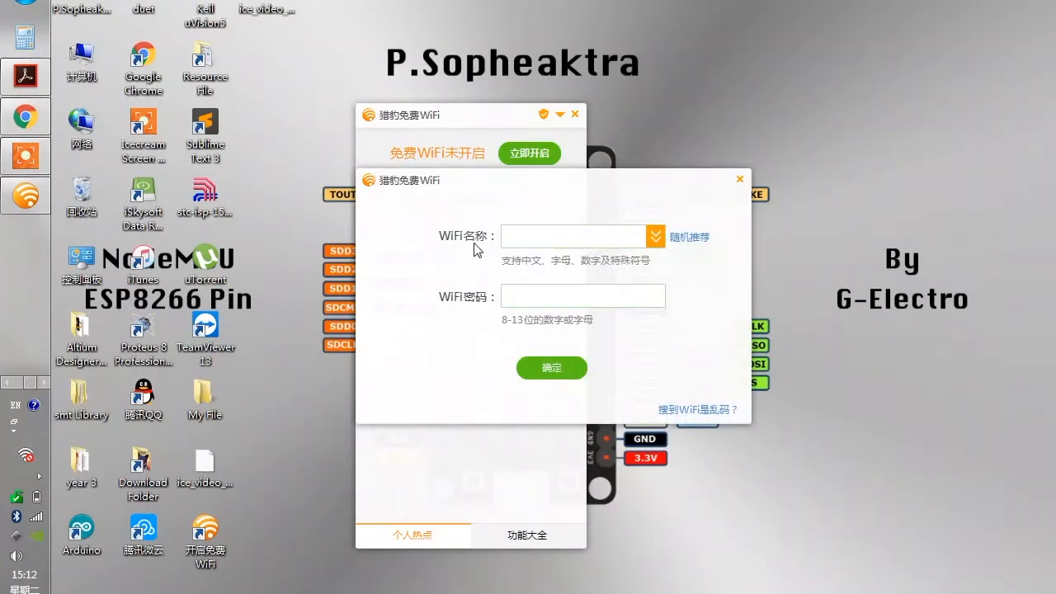
mouse_move(459, 325)
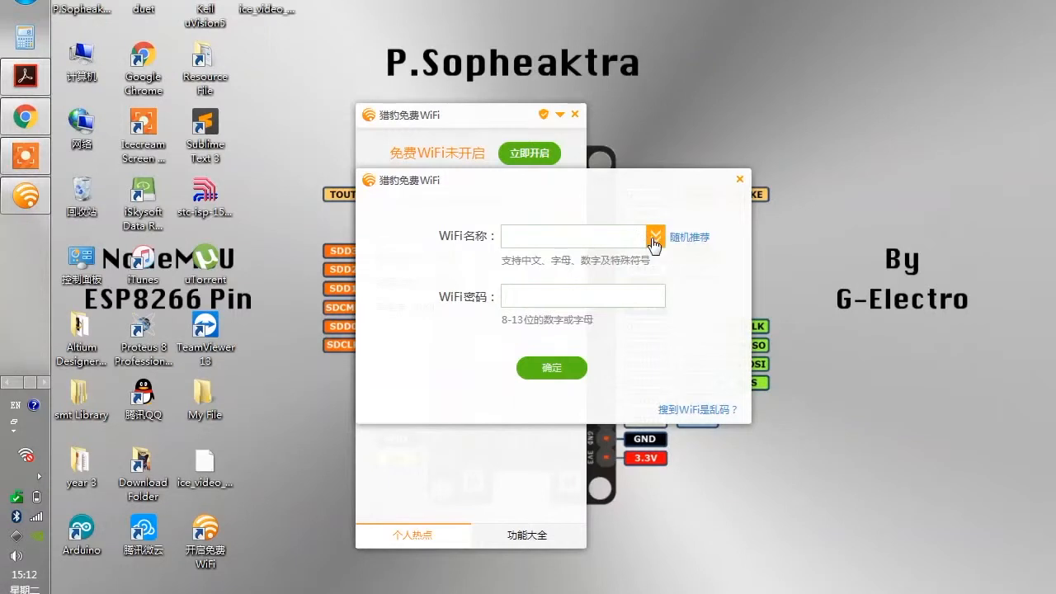
click(655, 237)
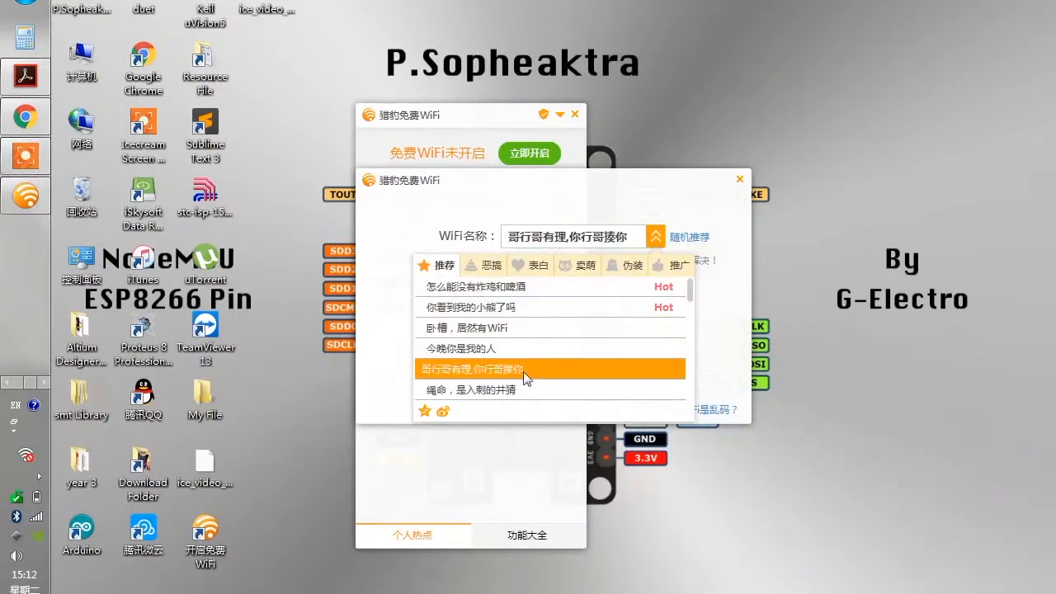
click(477, 287)
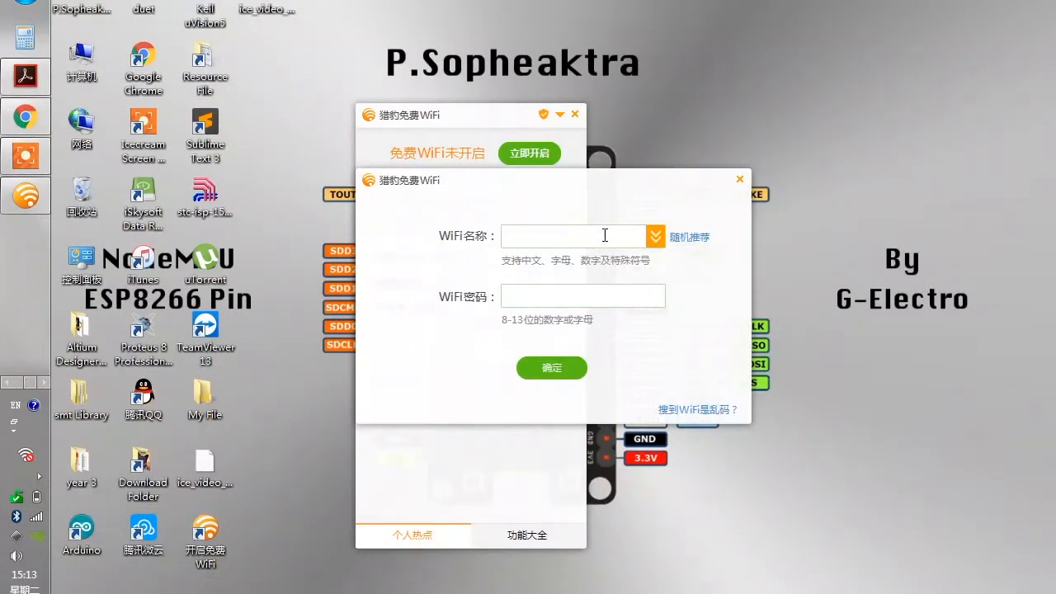
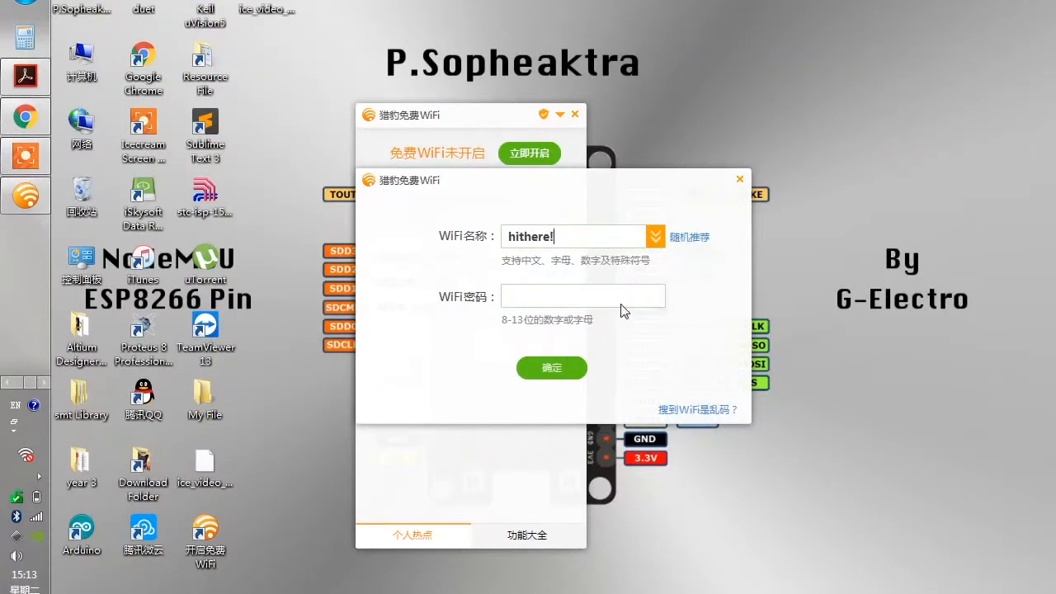
click(578, 295)
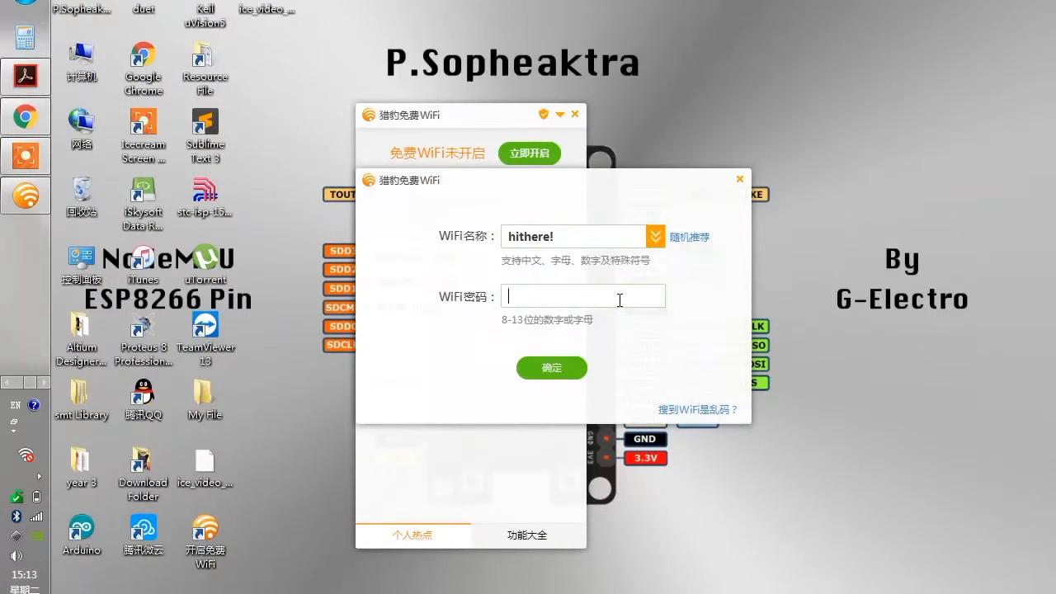
mouse_move(548, 340)
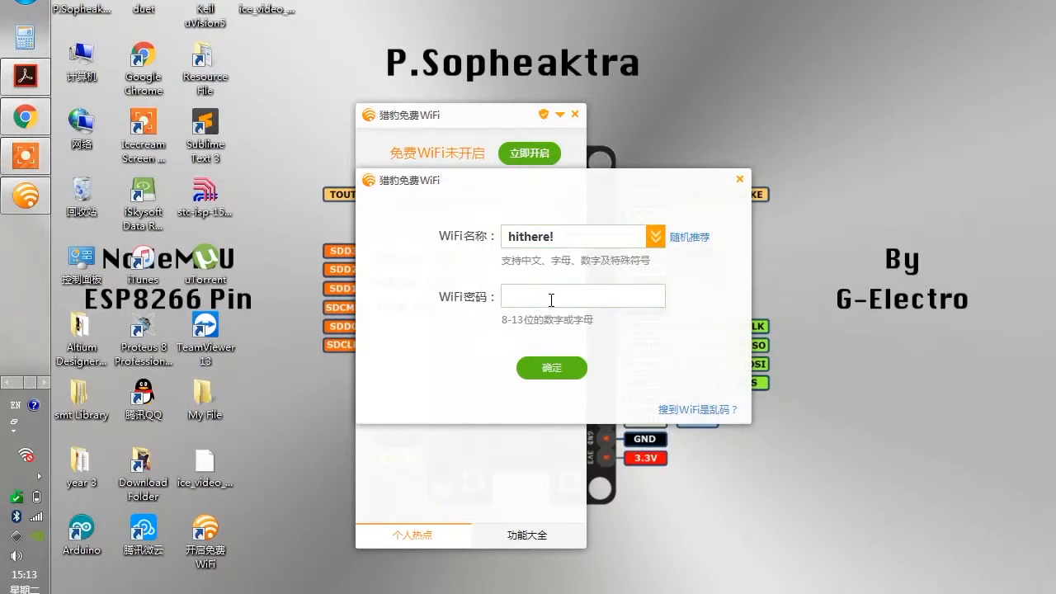
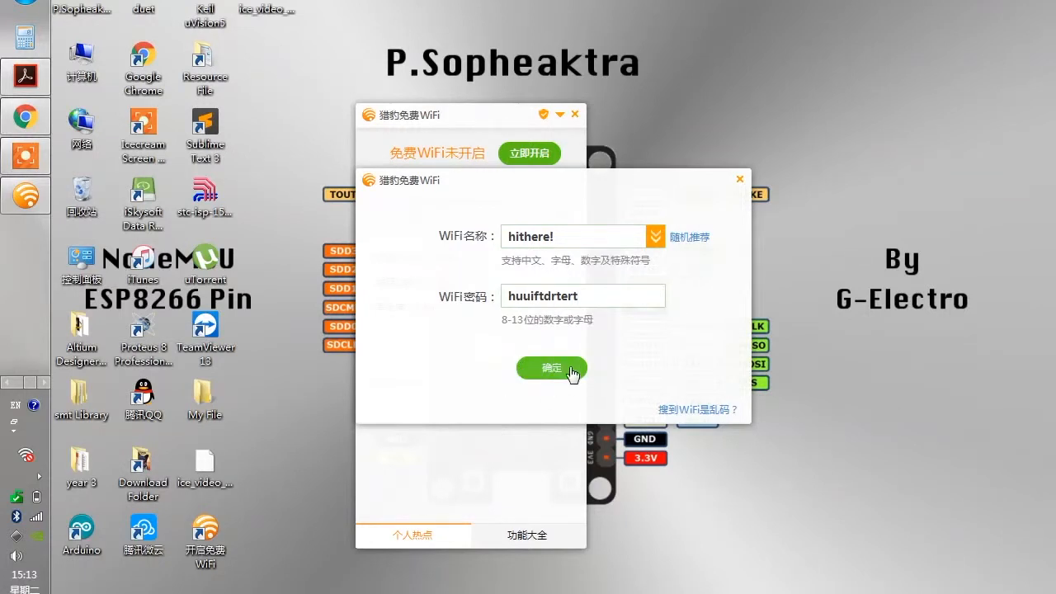
Confirm the new hotspot settings and allow the program through Windows Firewall
click(551, 368)
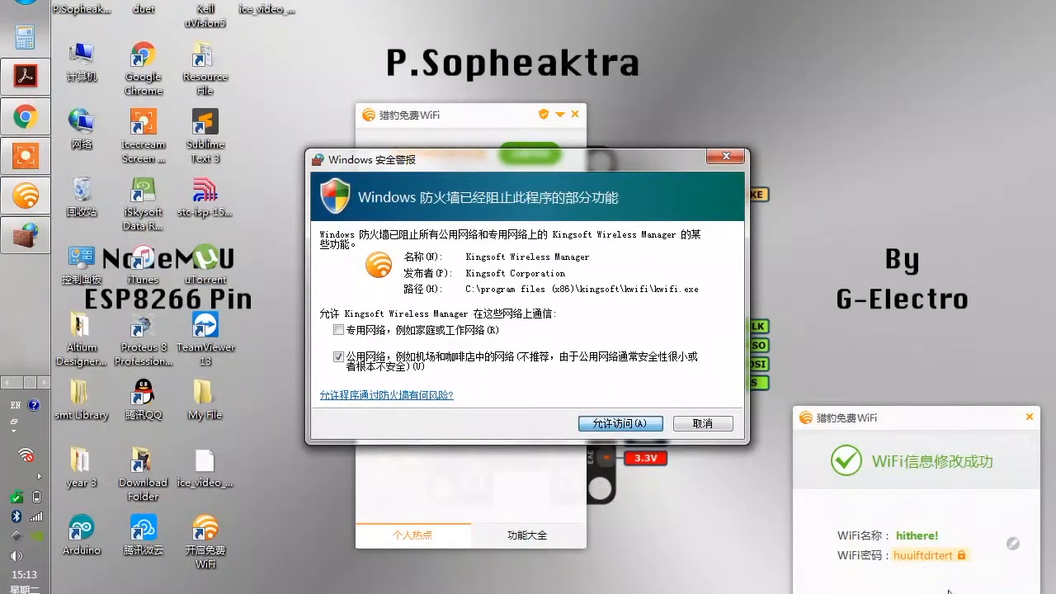
mouse_move(713, 495)
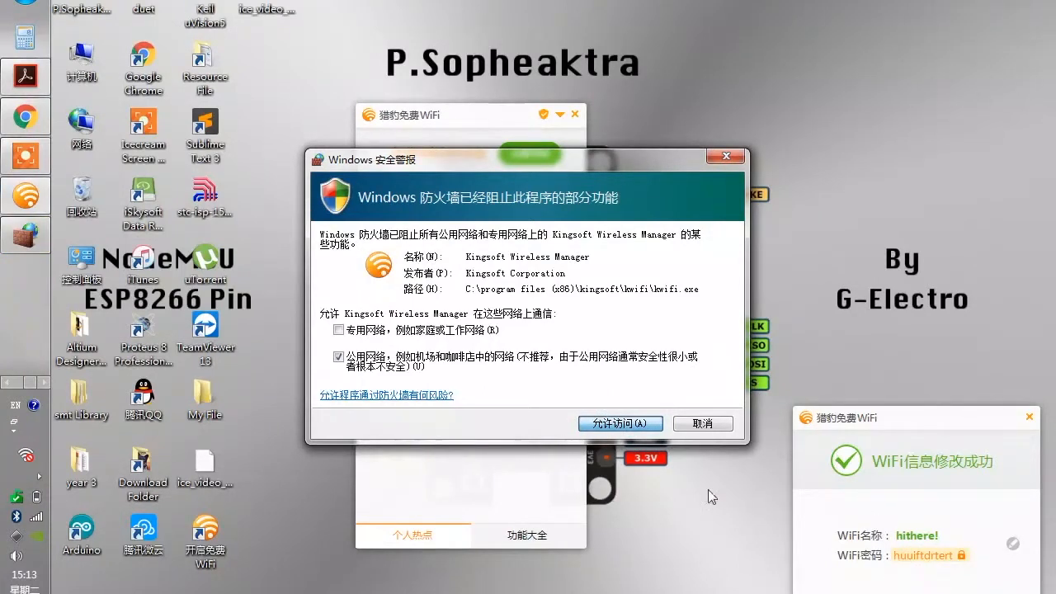
click(621, 423)
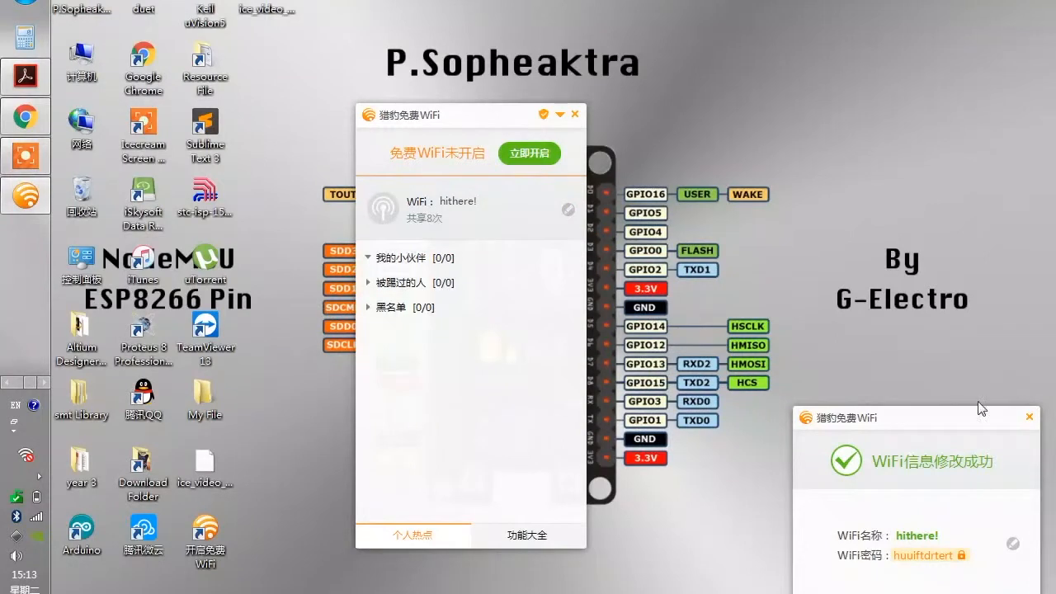